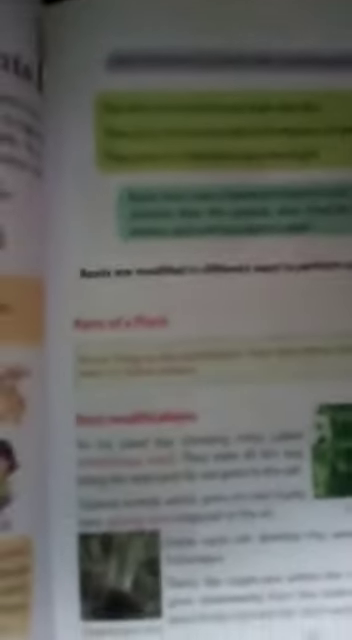
{"action": "mouse_move", "coordinate": [176, 320]}
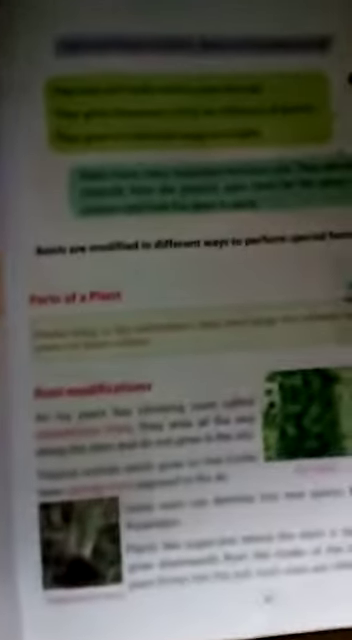